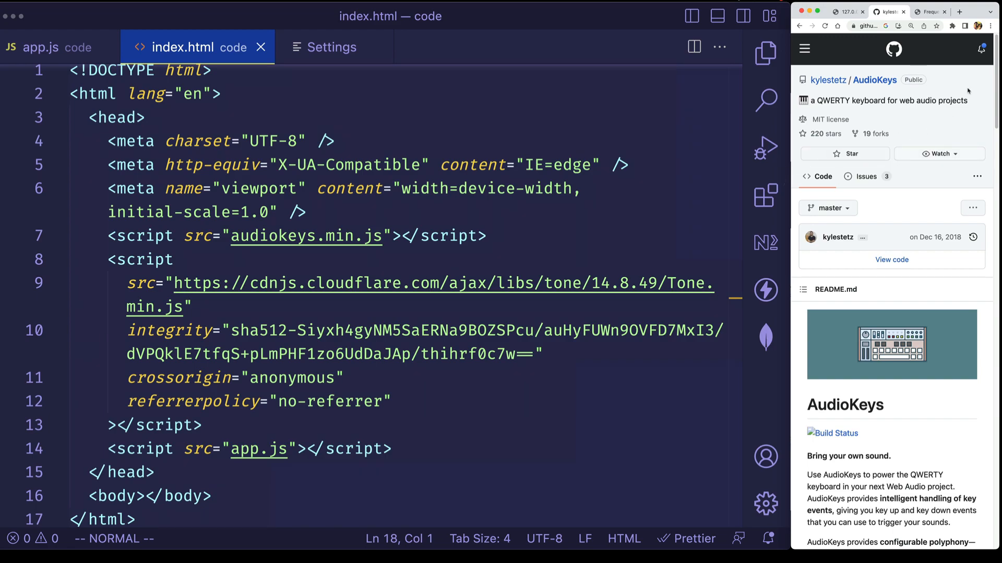
- Scroll the AudioKeys README down to the Installation instructions for grabbing the source directly
{"action": "scroll", "scroll_direction": "down", "scroll_amount": 3}
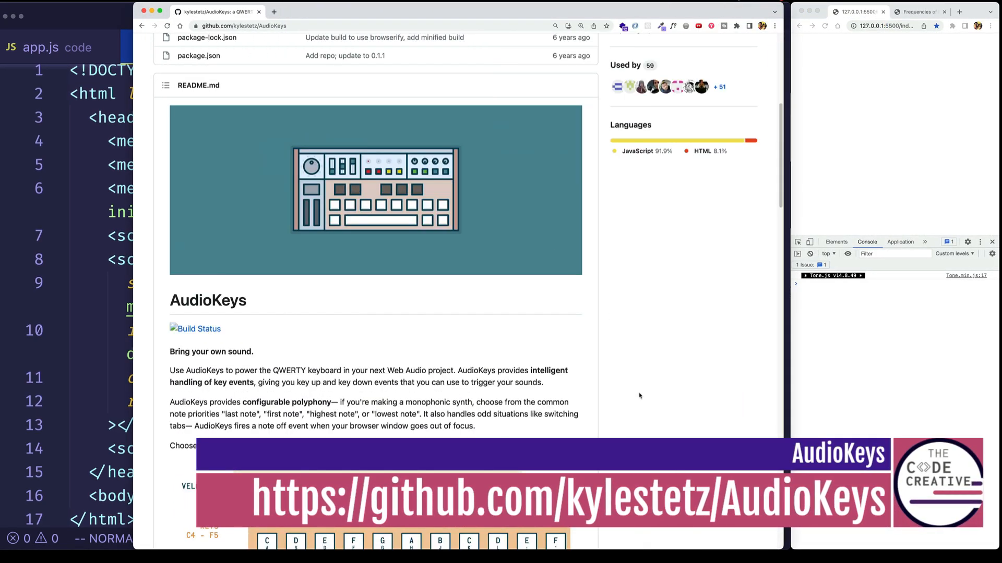
{"action": "scroll", "scroll_direction": "down", "scroll_amount": 3}
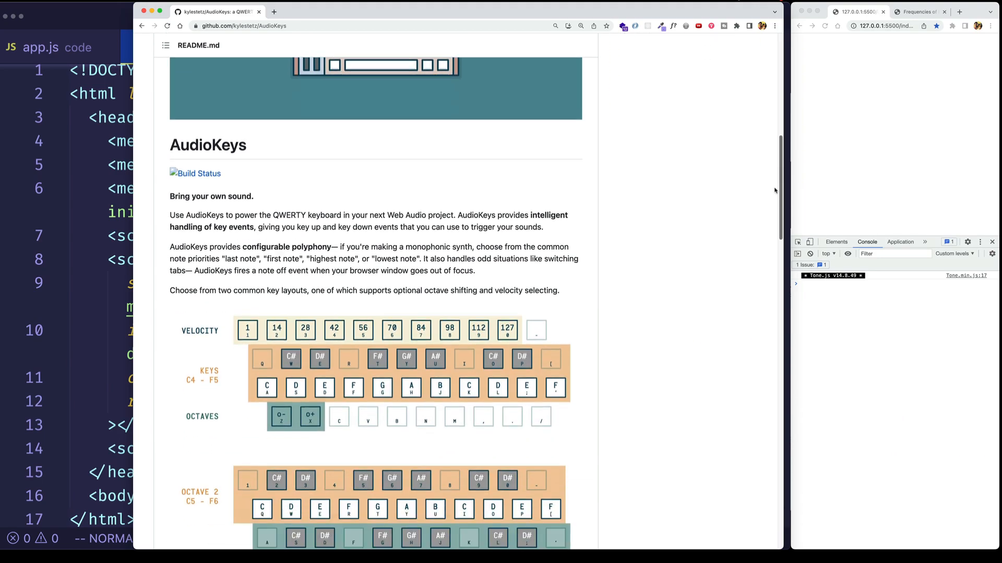
{"action": "scroll", "scroll_direction": "down", "scroll_amount": 3}
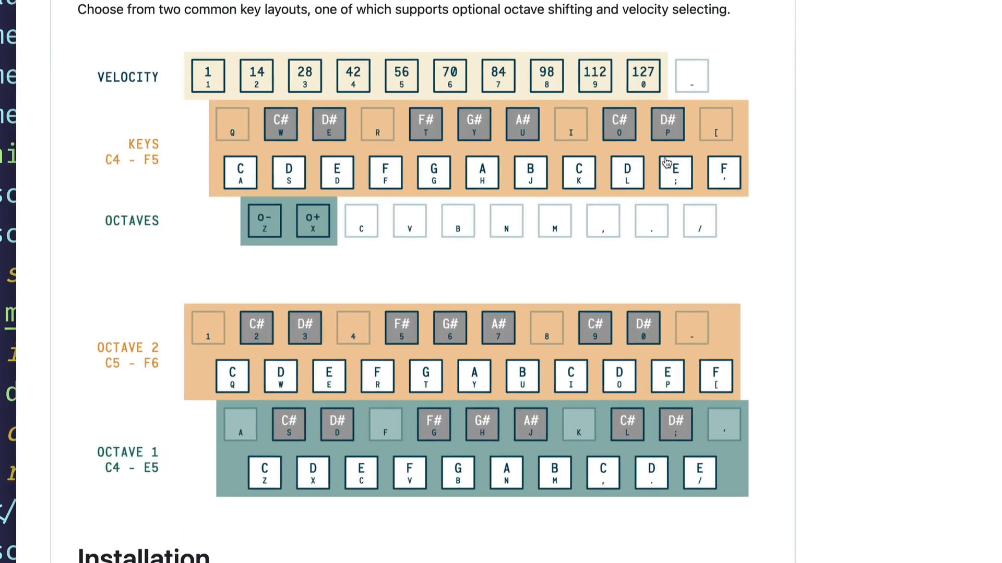
{"action": "scroll", "scroll_direction": "down", "scroll_amount": 3}
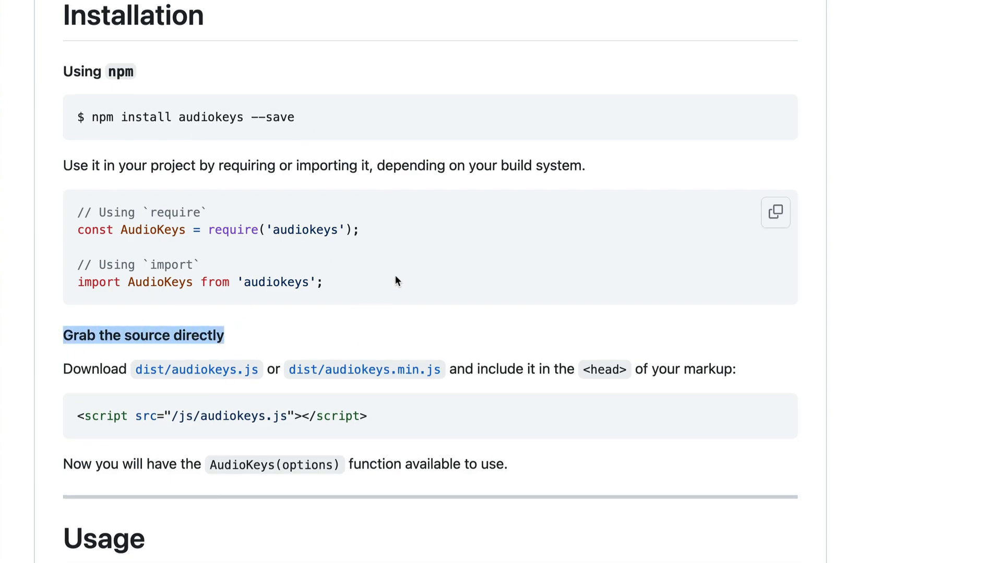
{"action": "mouse_move", "coordinate": [357, 280]}
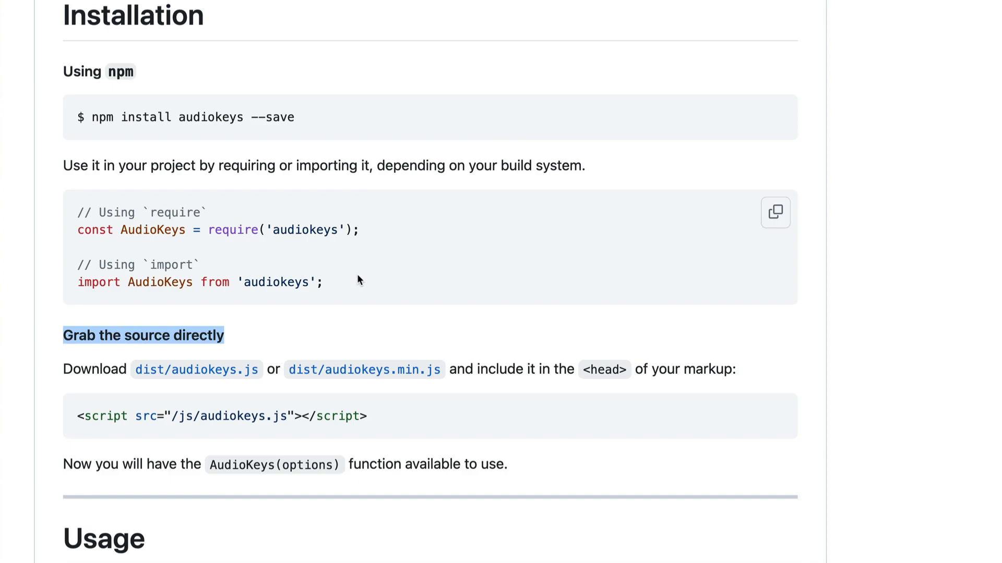
{"action": "mouse_move", "coordinate": [364, 370]}
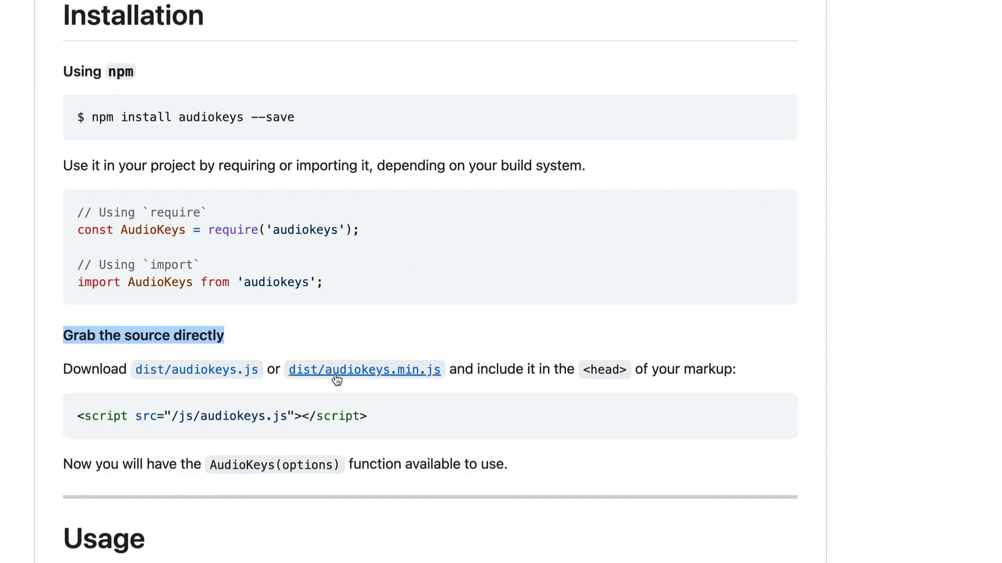
- Open dist/audiokeys.min.js from the README link and view its raw contents
{"action": "left_click", "coordinate": [364, 370]}
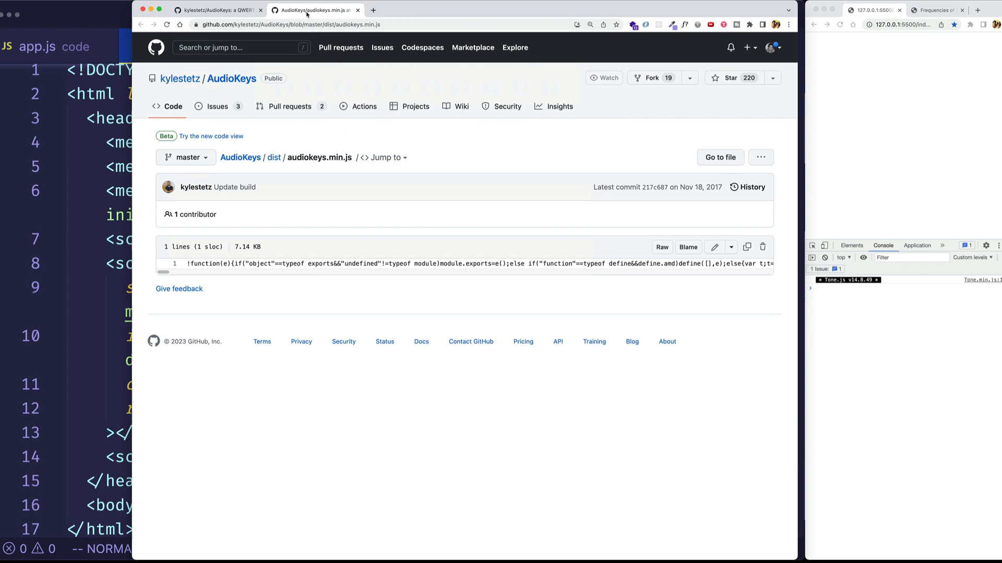
{"action": "left_click", "coordinate": [582, 77]}
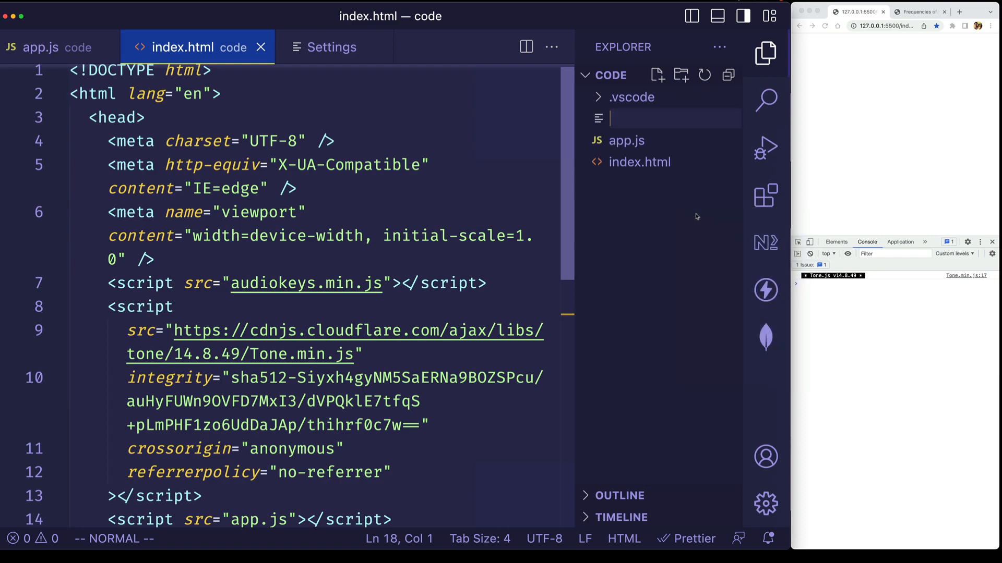
- Create audiokeys.min.js with the minified library code, close it and return to index.html
{"action": "type", "text": "audiokye"}
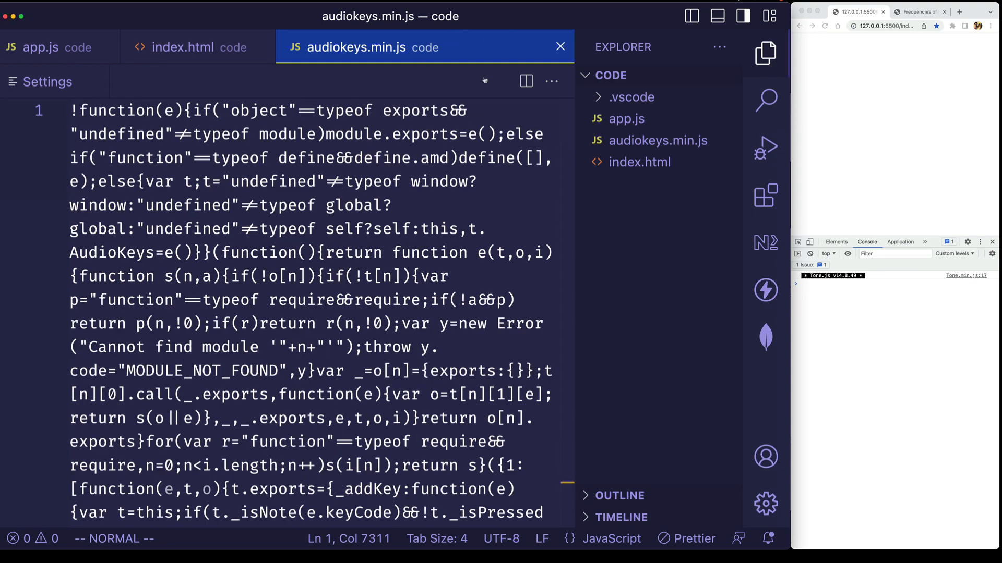
{"action": "left_click", "coordinate": [184, 47]}
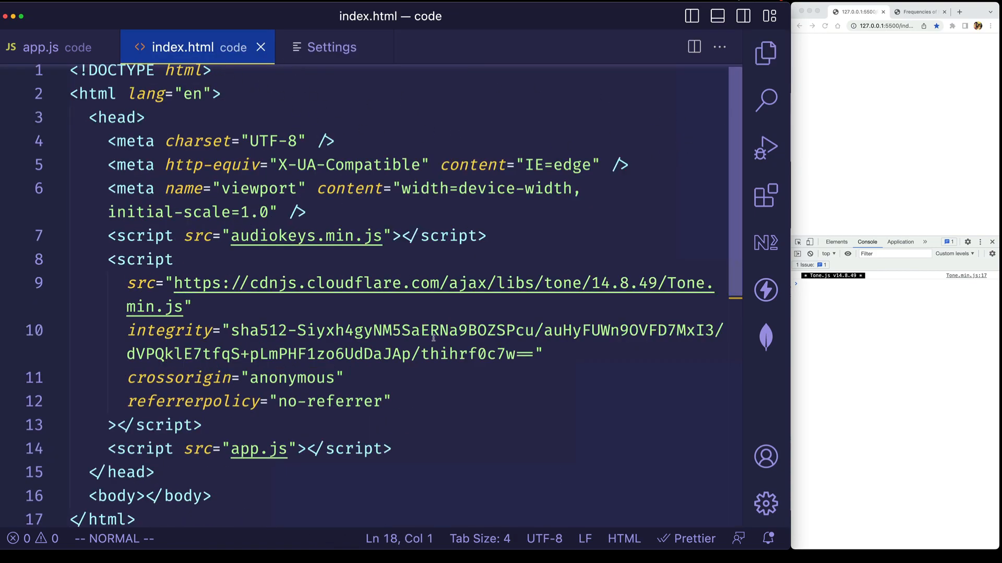
{"action": "mouse_move", "coordinate": [719, 146]}
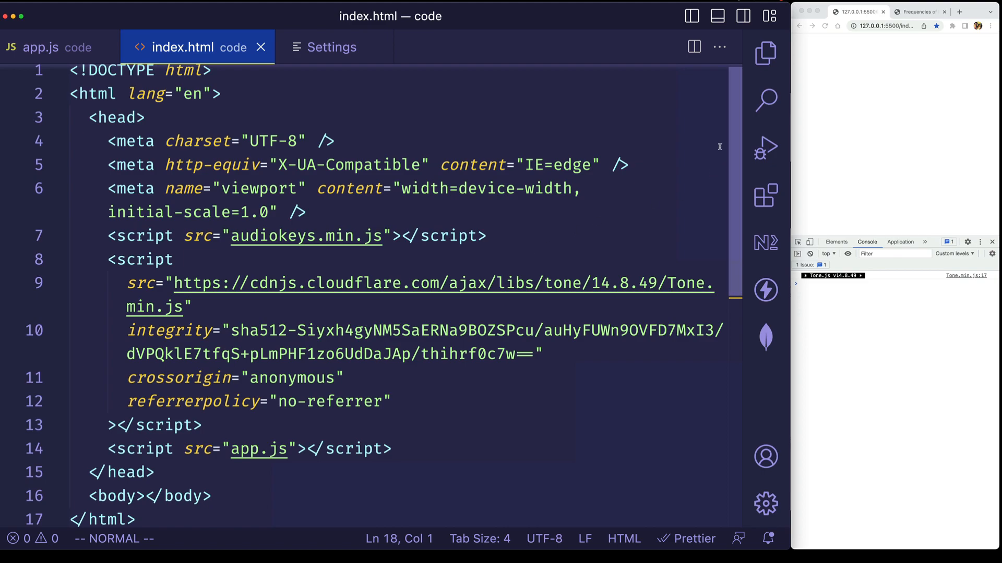
{"action": "scroll", "scroll_direction": "down", "scroll_amount": 3}
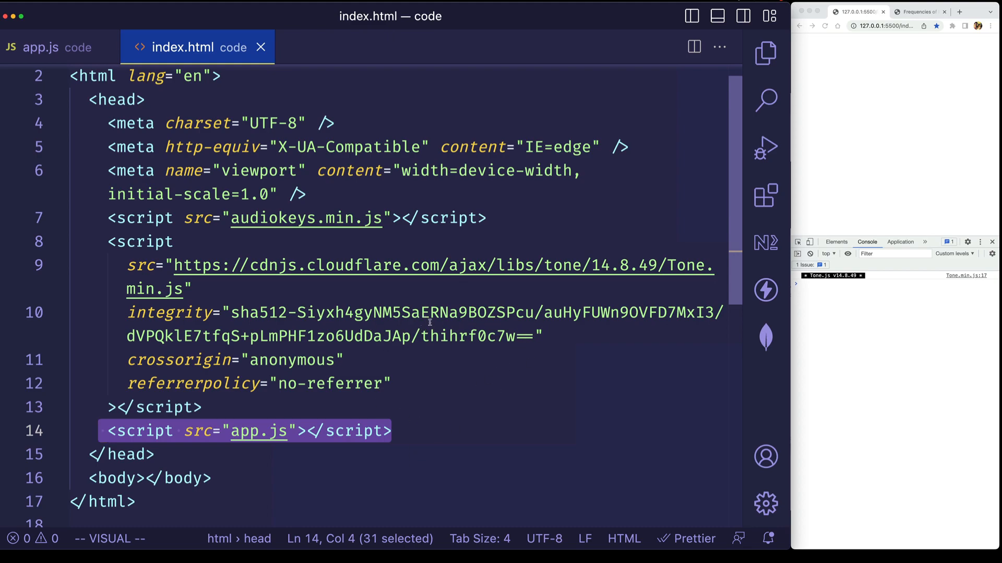
{"action": "mouse_move", "coordinate": [41, 47]}
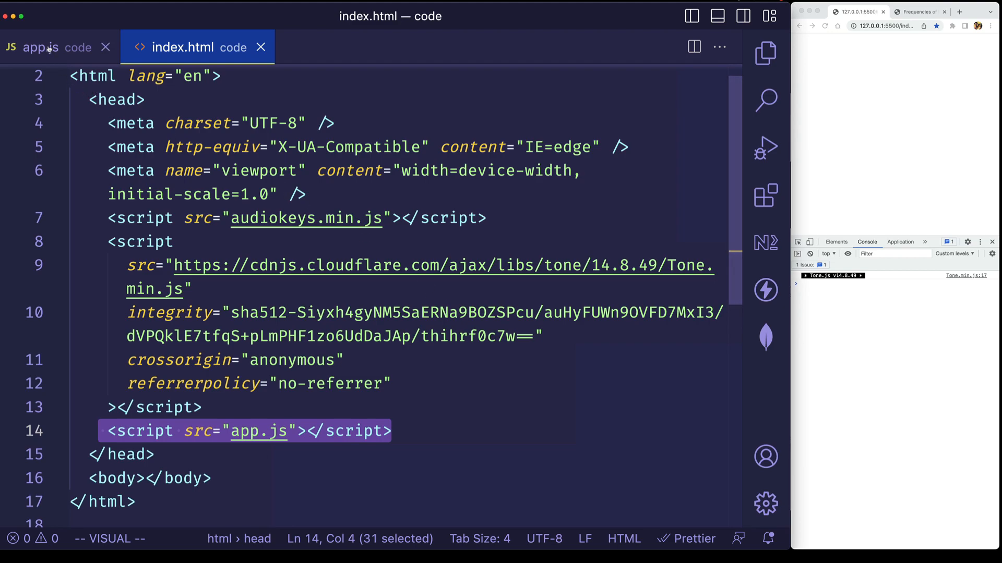
- In app.js add const keyboard = new AudioKeys() on a new line below the synth
{"action": "left_click", "coordinate": [41, 47]}
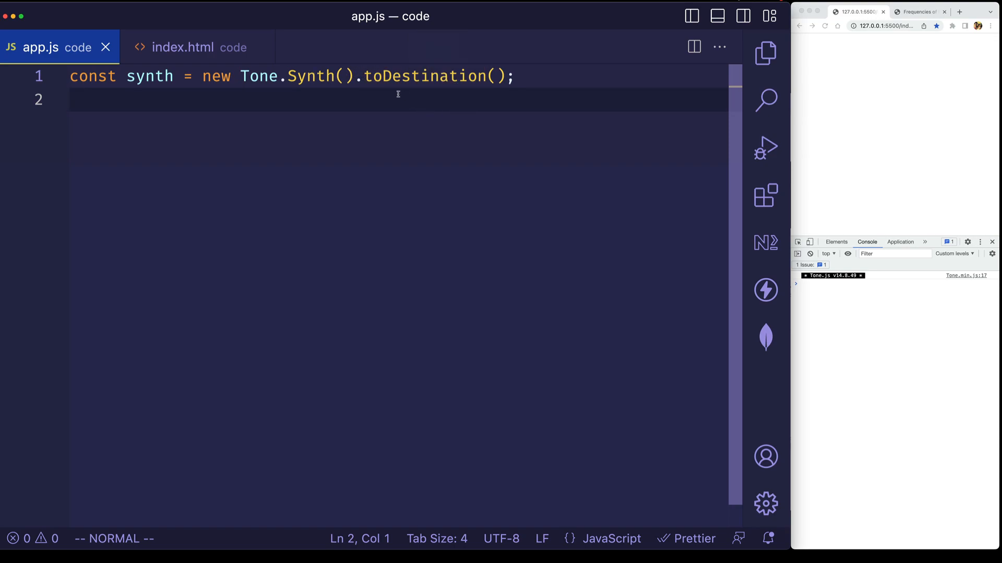
{"action": "mouse_move", "coordinate": [467, 91]}
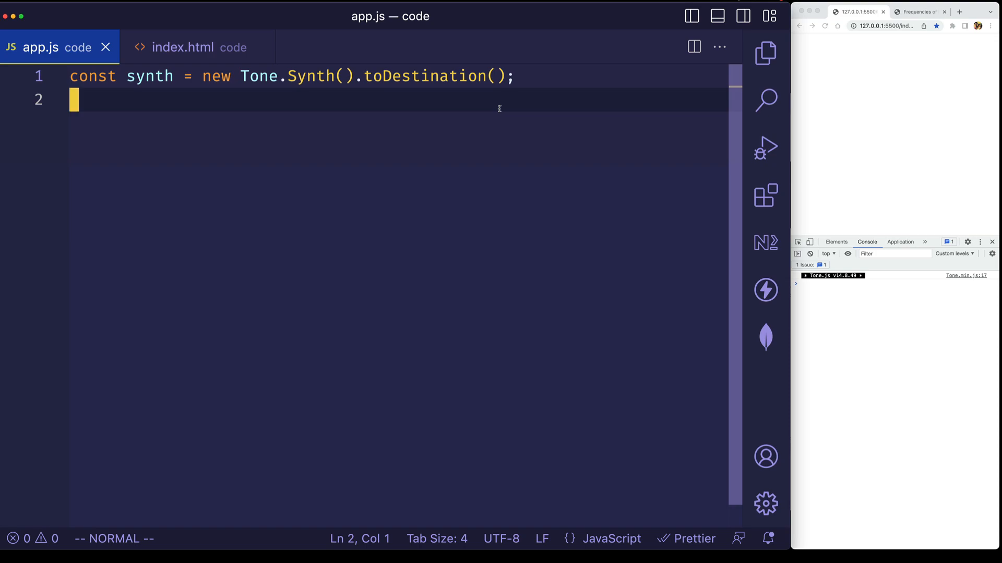
{"action": "key", "text": "enter"}
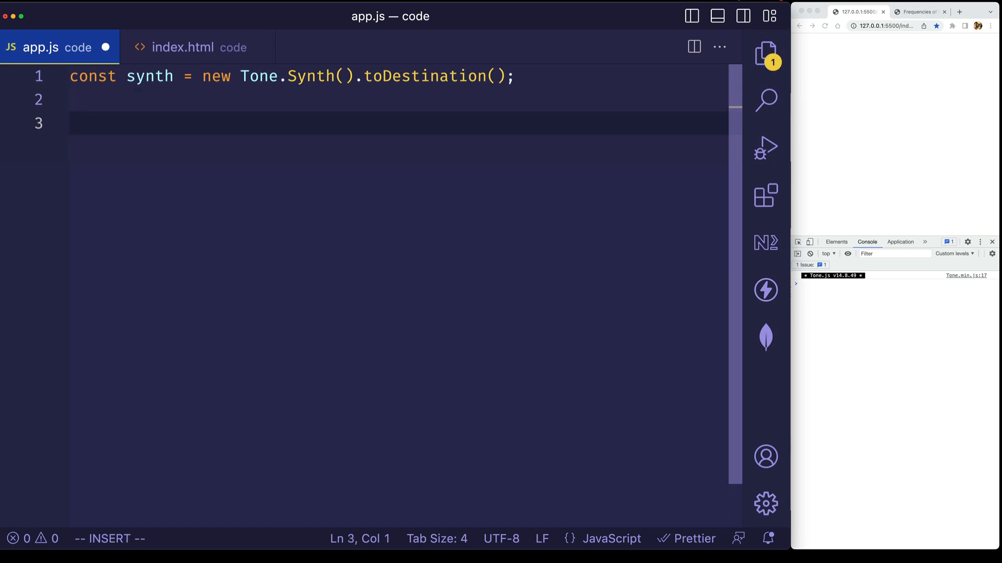
{"action": "type", "text": "const"}
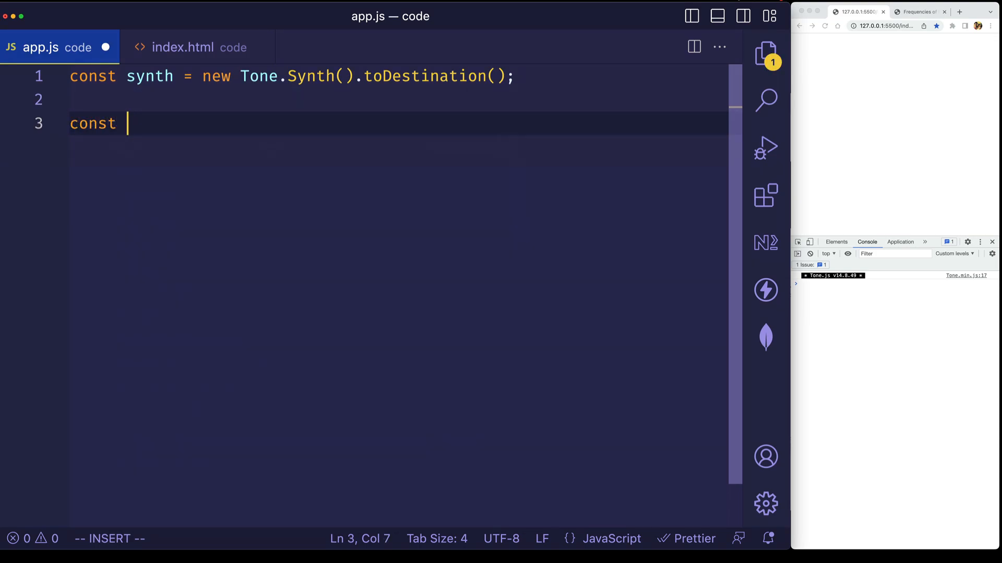
{"action": "type", "text": "keyboard"}
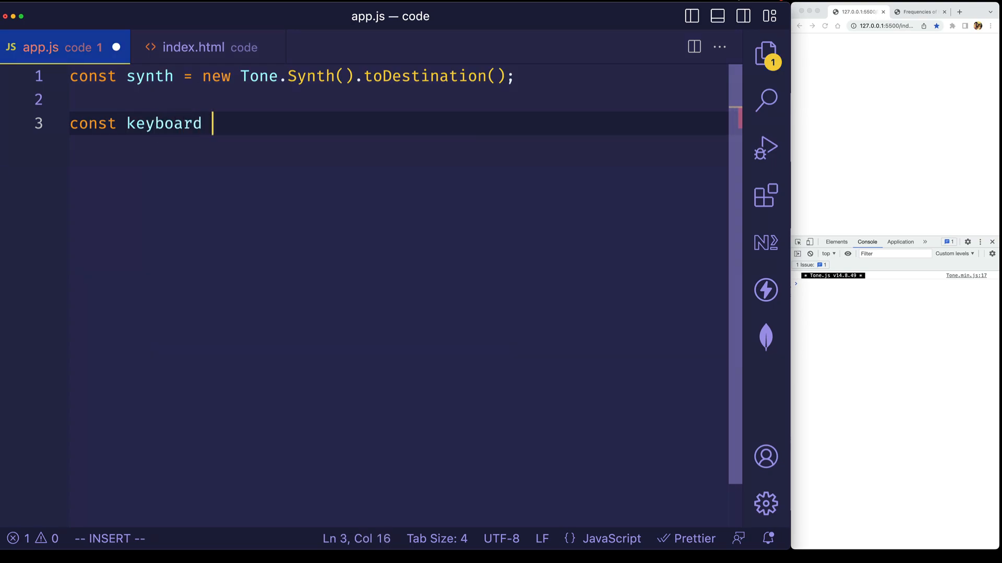
{"action": "type", "text": "= new Aud"}
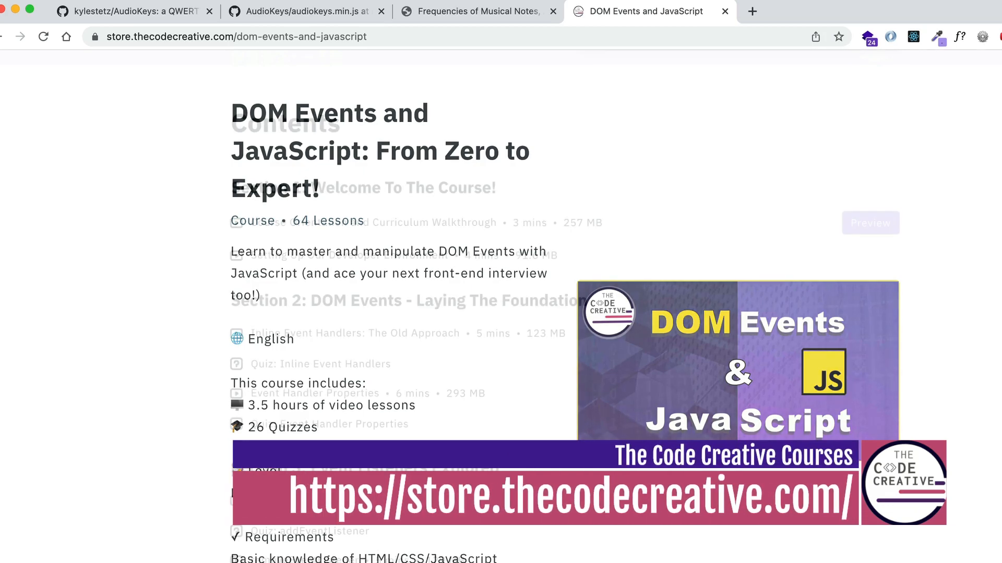
{"action": "scroll", "scroll_direction": "down", "scroll_amount": 3}
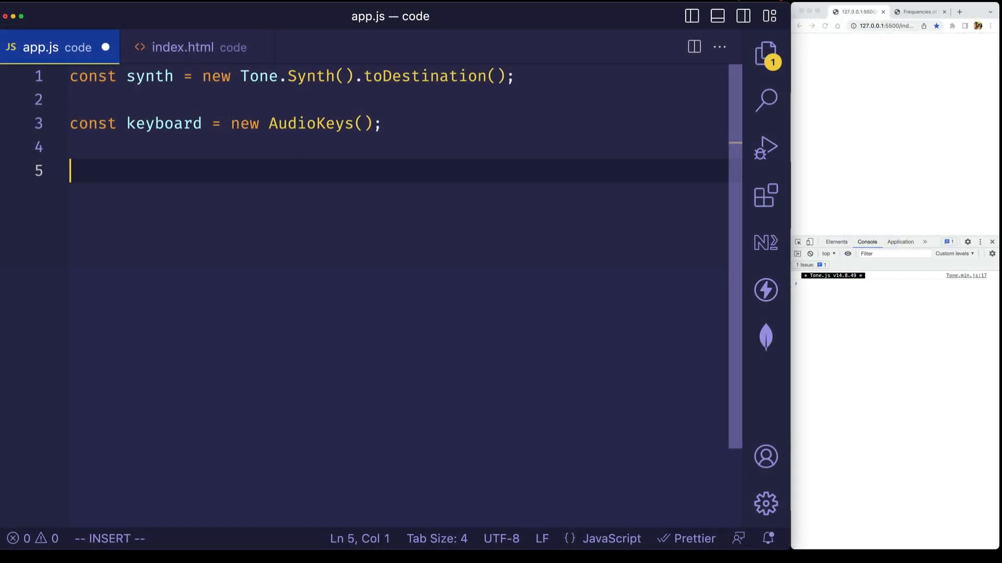
- Write a keyboard.down((key) => {}) handler and start a console.log inside its body
{"action": "type", "text": "keyboard.down(() => {"}
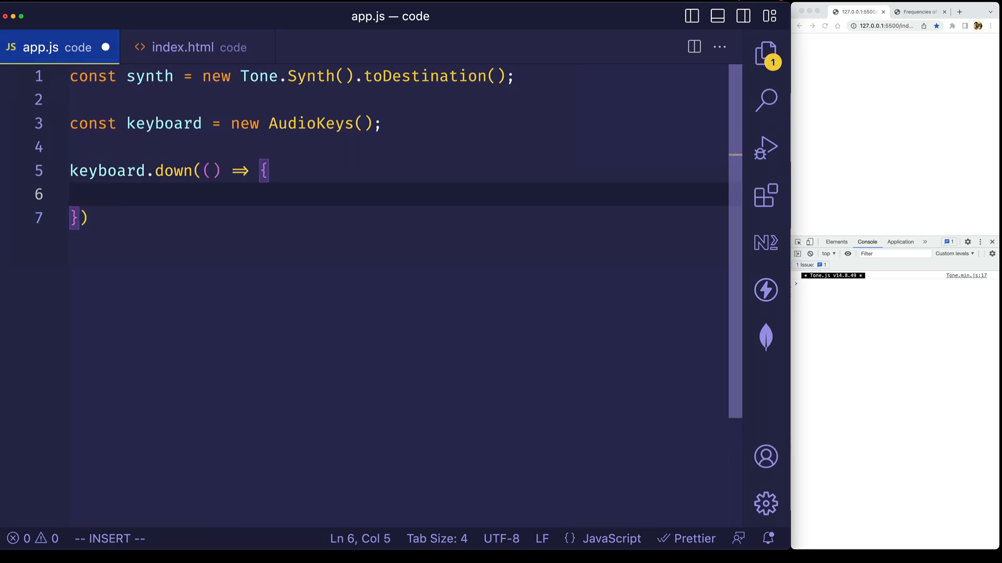
{"action": "key", "text": "Escape"}
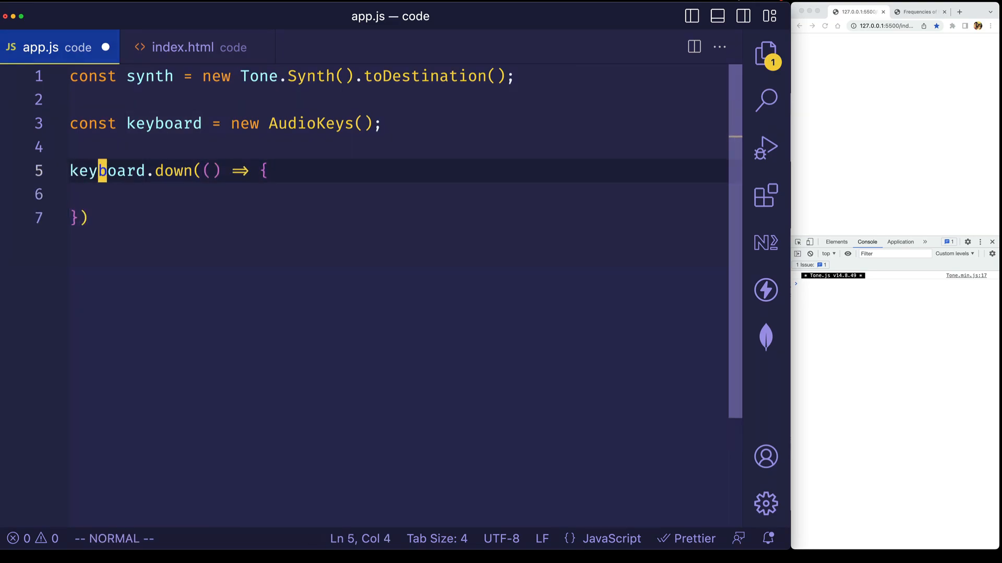
{"action": "key", "text": "i"}
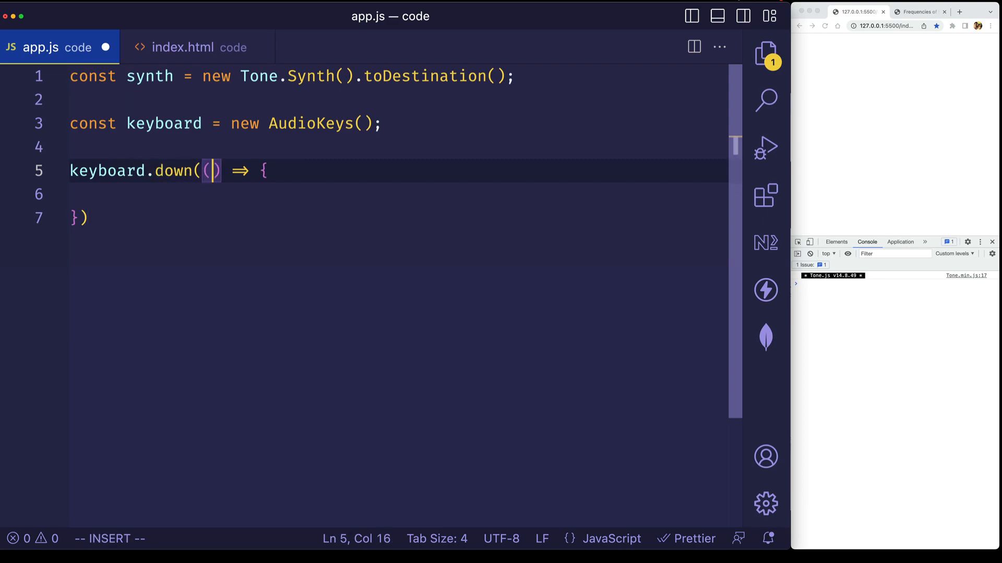
{"action": "type", "text": "key"}
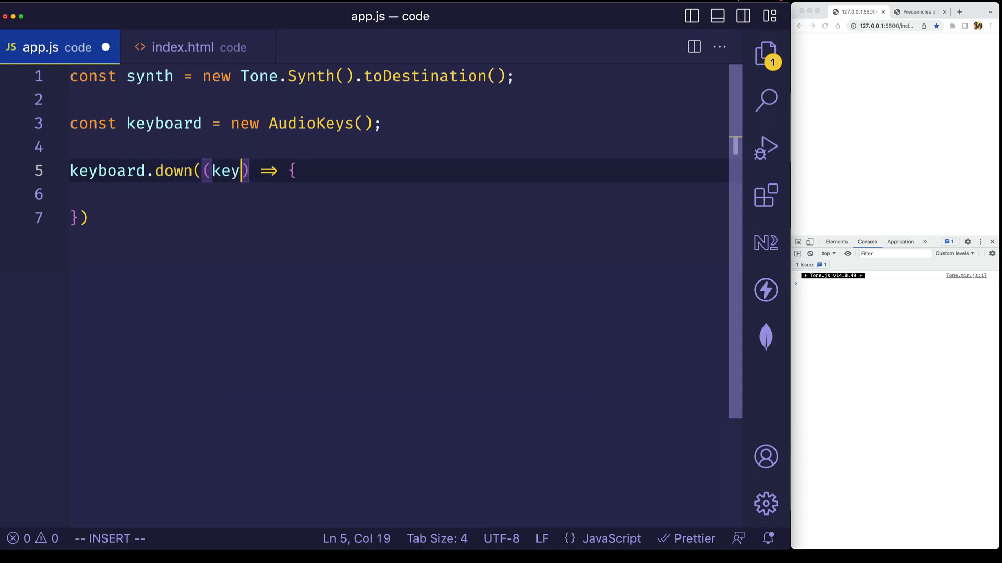
{"action": "type", "text": "console.log(key"}
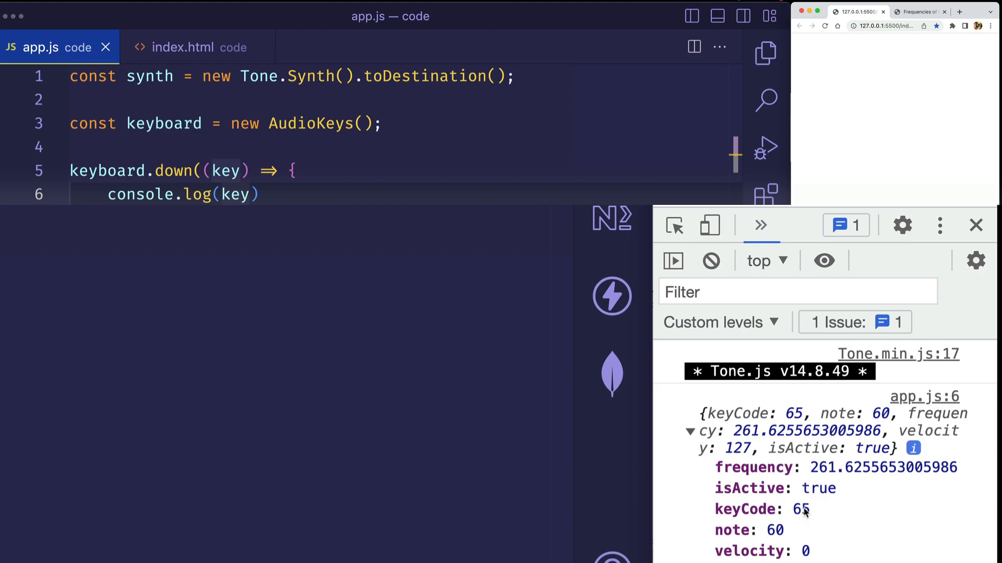
{"action": "mouse_move", "coordinate": [793, 487]}
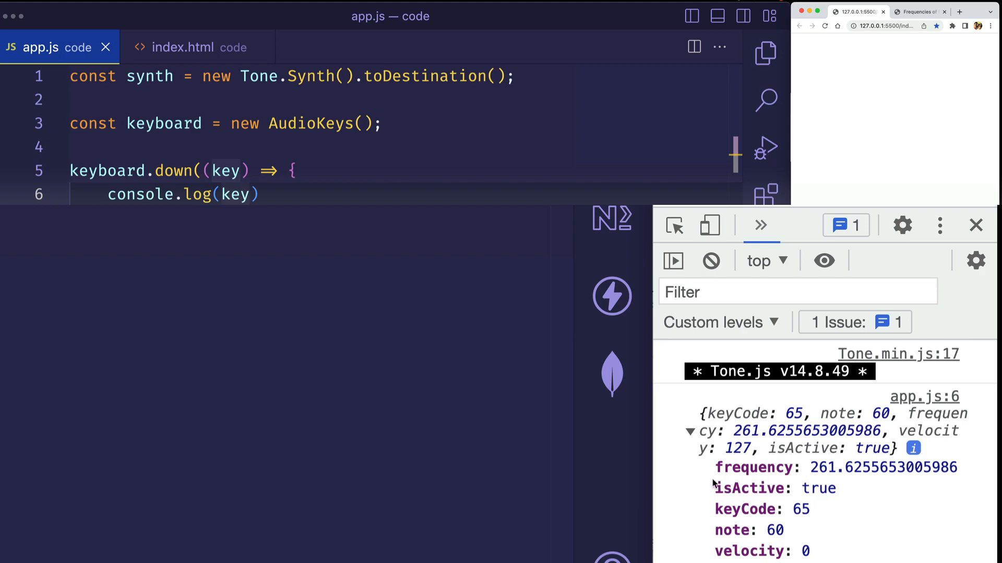
{"action": "mouse_move", "coordinate": [784, 476]}
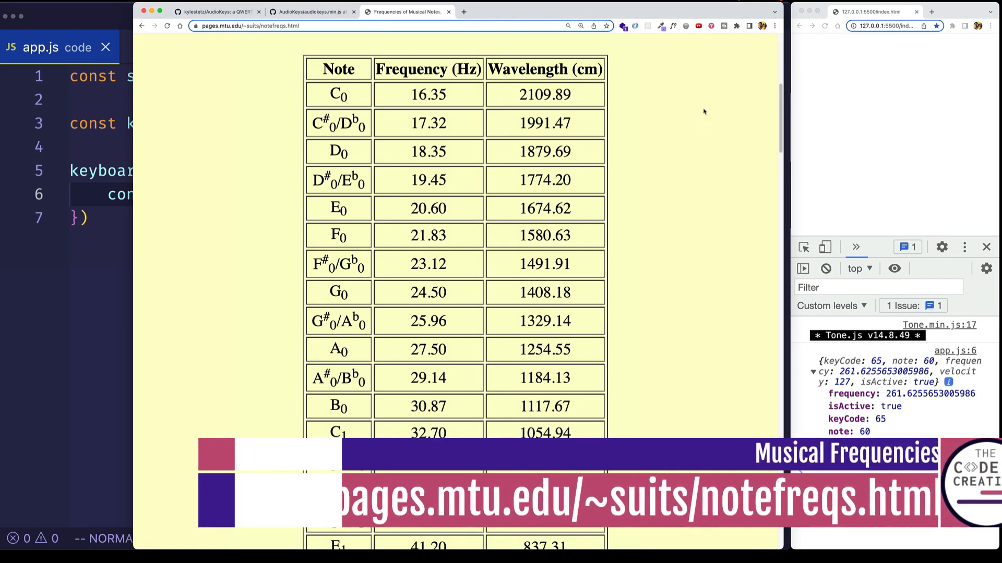
- Scroll down the musical note frequency table from C0 through the third octave
{"action": "scroll", "scroll_direction": "down", "scroll_amount": 3}
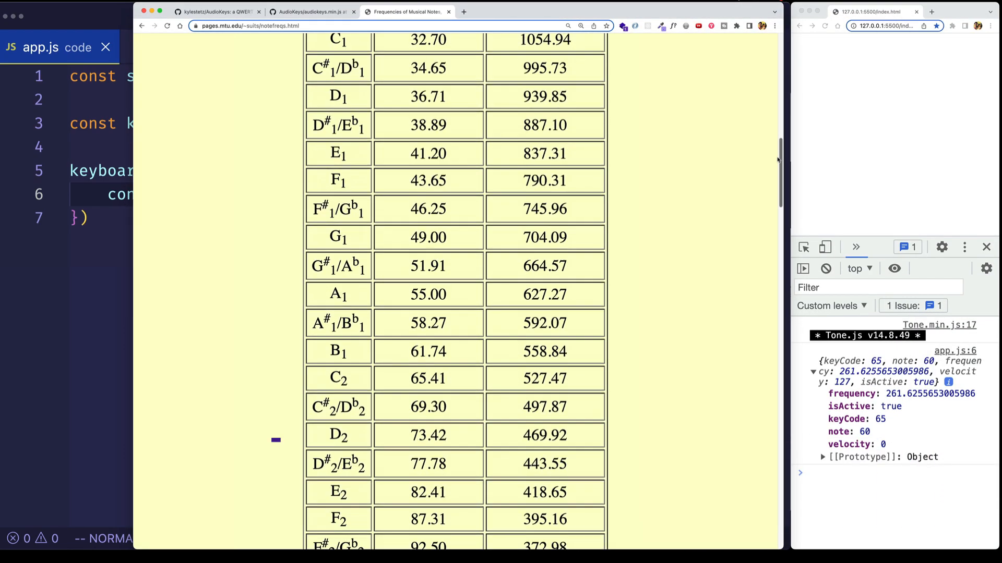
{"action": "scroll", "scroll_direction": "down", "scroll_amount": 3}
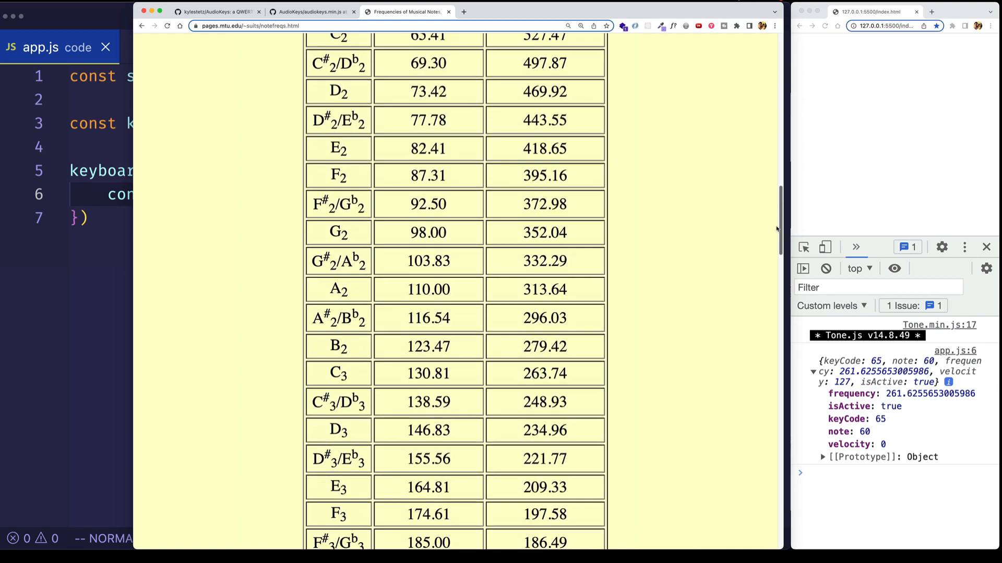
{"action": "scroll", "scroll_direction": "down", "scroll_amount": 3}
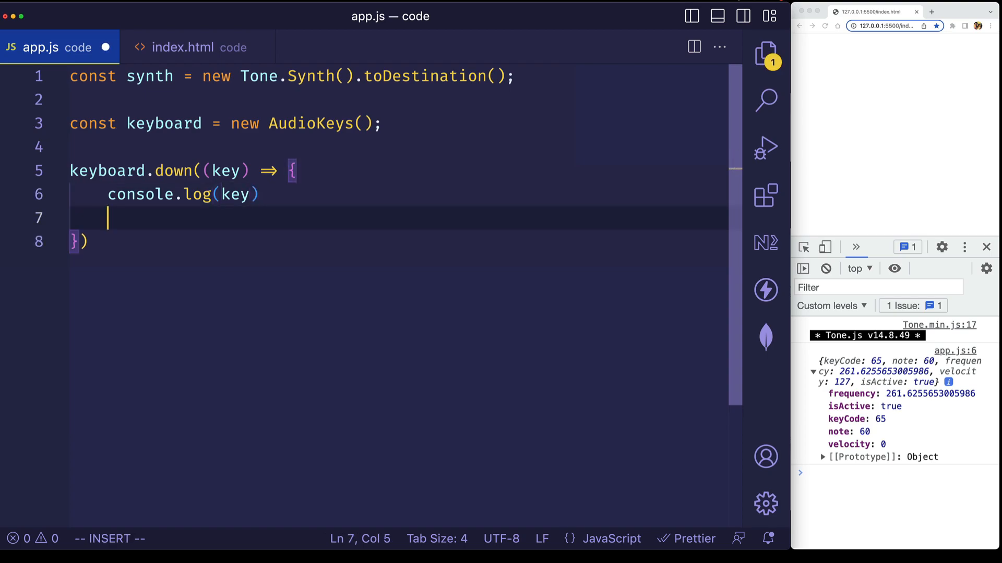
- Call synth.triggerAttackRelease(key.frequency, "8...") inside the keyboard.down handler
{"action": "type", "text": "synth"}
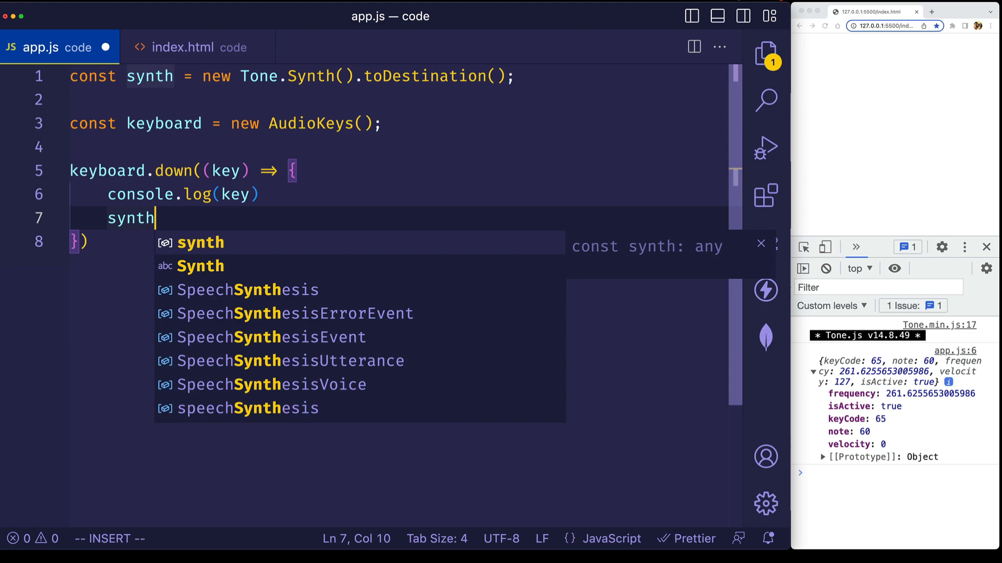
{"action": "type", "text": ".triggerA"}
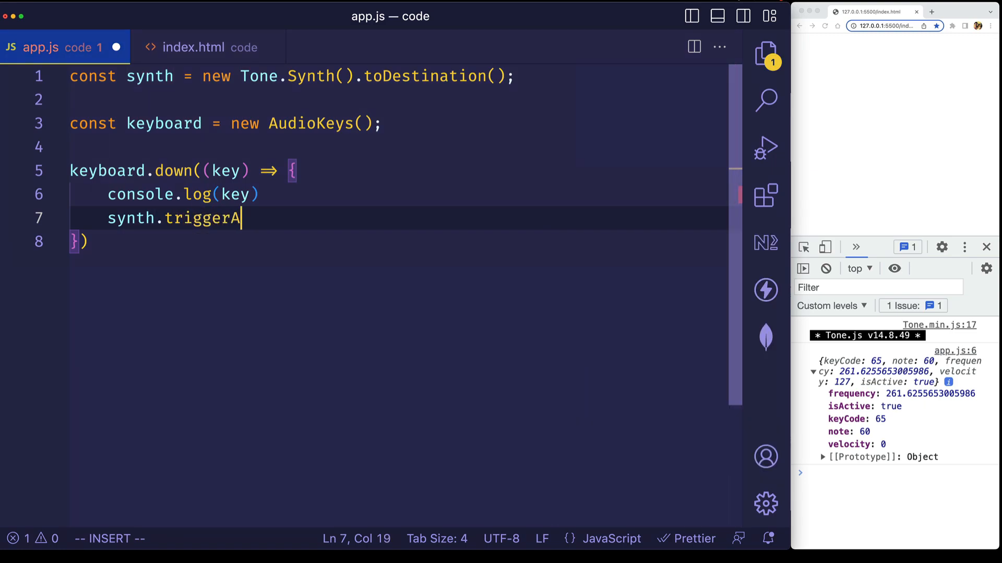
{"action": "type", "text": "ttackRelea"}
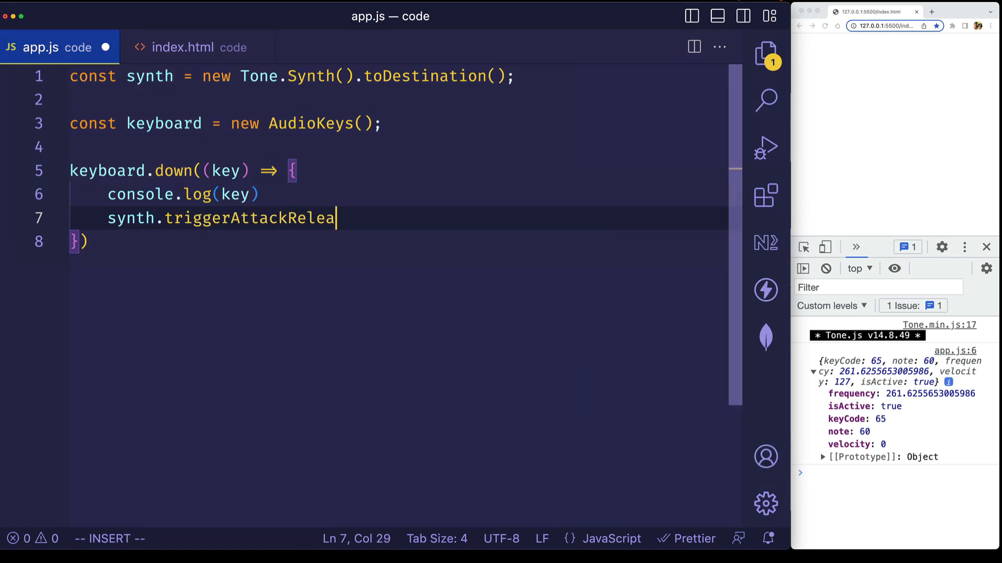
{"action": "type", "text": "se()"}
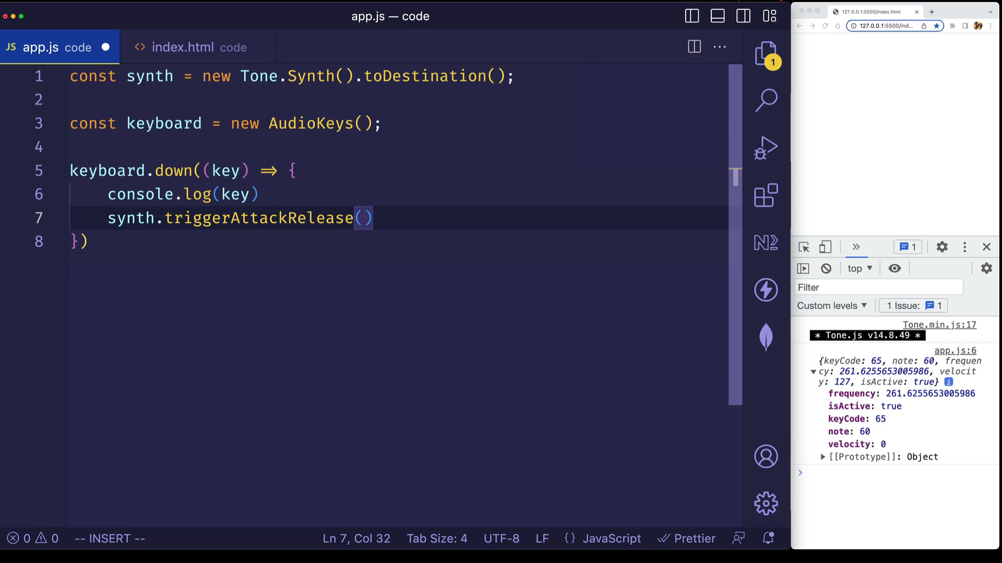
{"action": "type", "text": "key"}
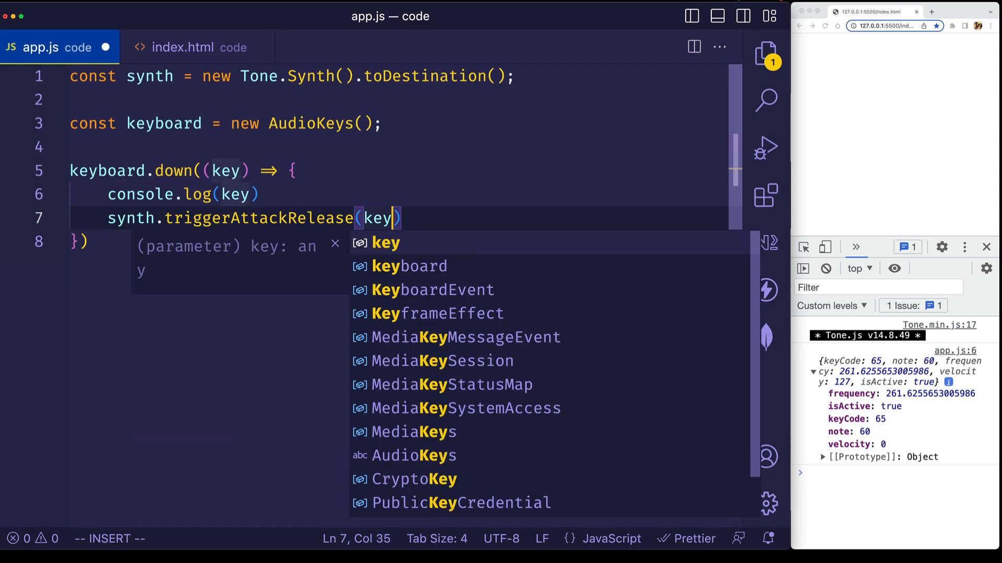
{"action": "type", "text": ".frequency"}
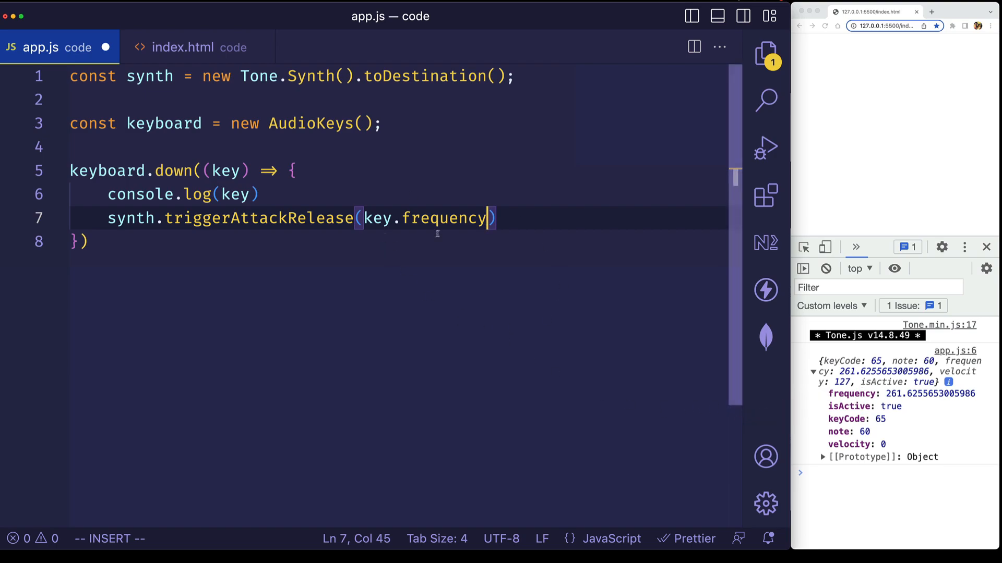
{"action": "mouse_move", "coordinate": [457, 243]}
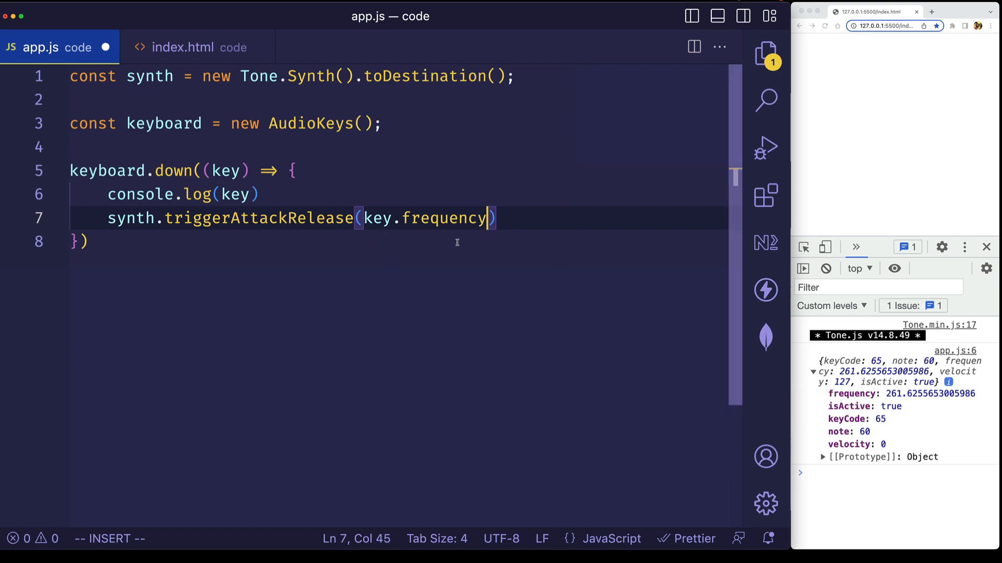
{"action": "type", "text": ", \"\""}
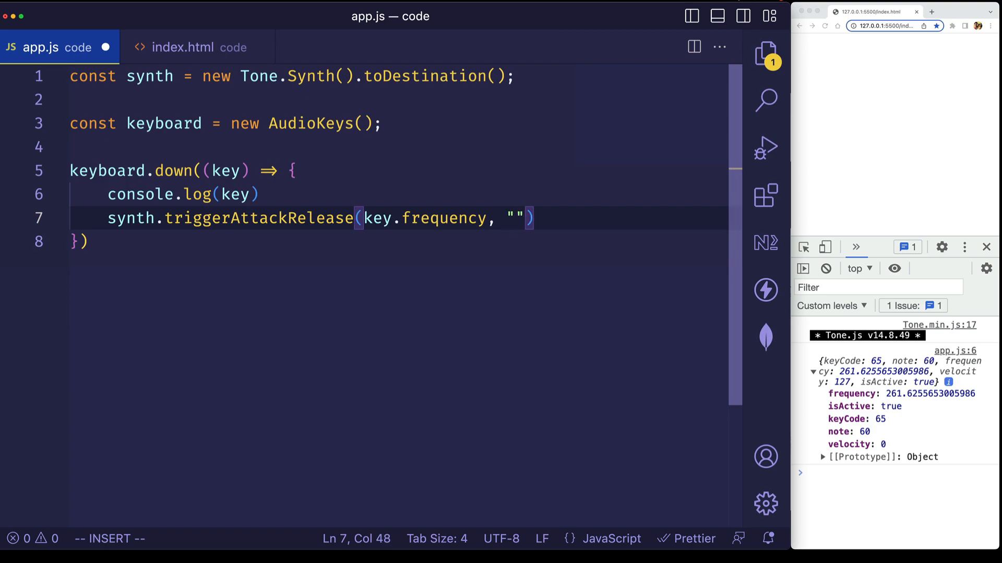
{"action": "type", "text": "8"}
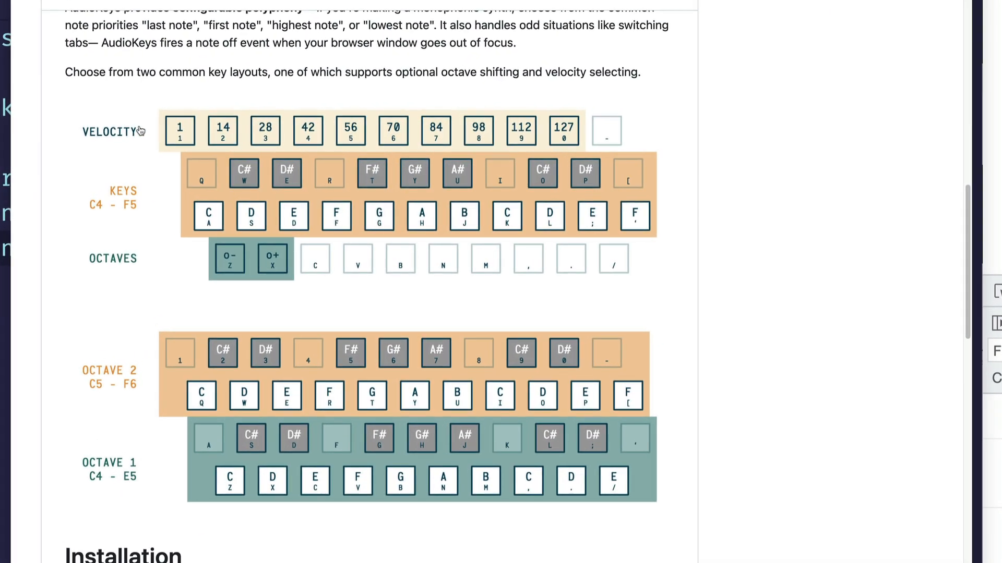
{"action": "scroll", "scroll_direction": "down", "scroll_amount": 3}
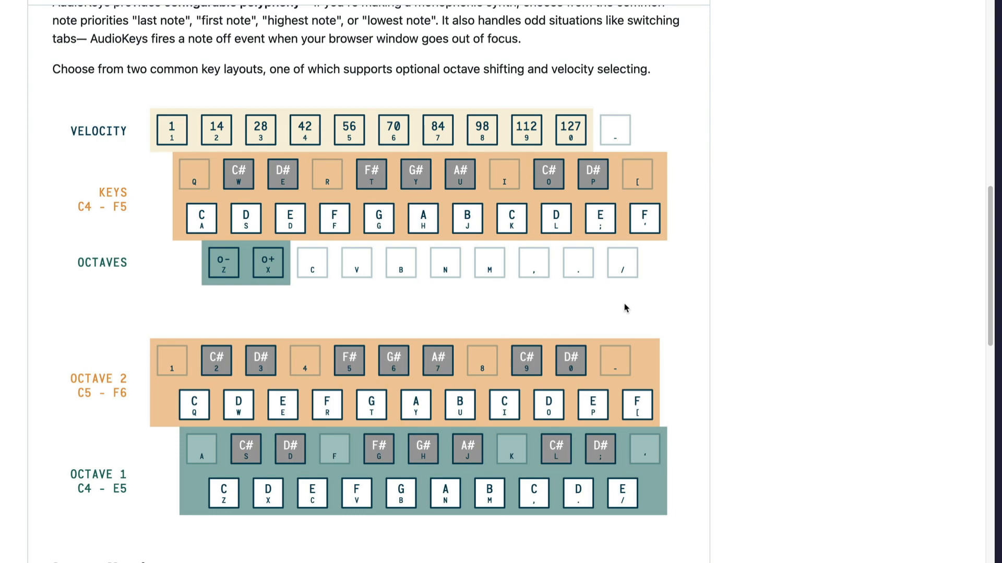
{"action": "mouse_move", "coordinate": [734, 502]}
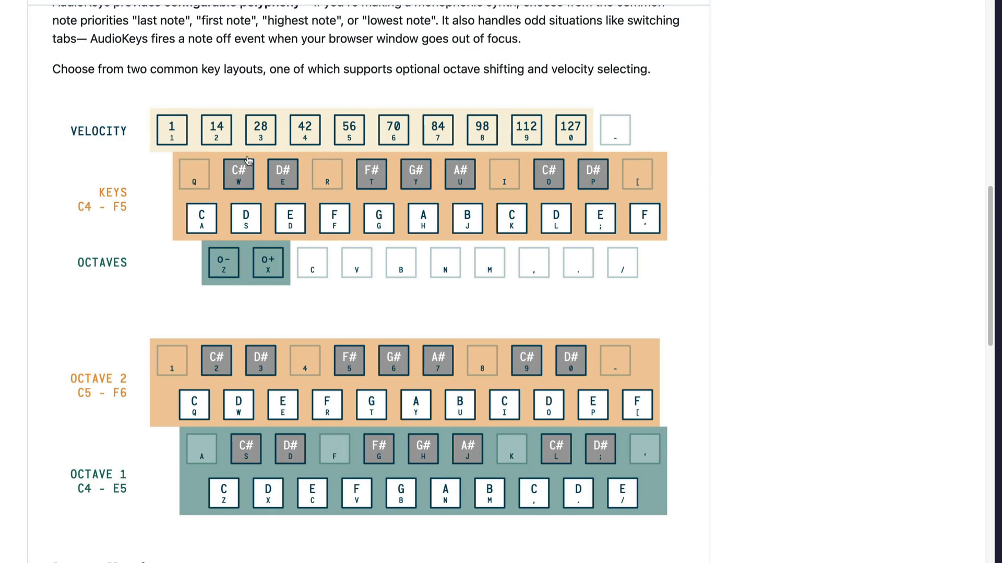
{"action": "mouse_move", "coordinate": [164, 190]}
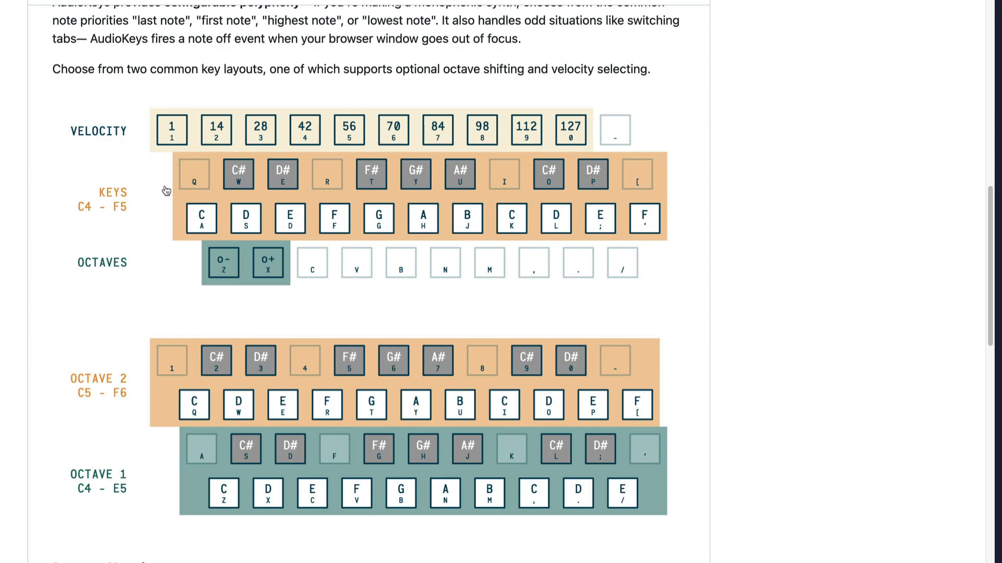
{"action": "mouse_move", "coordinate": [562, 207]}
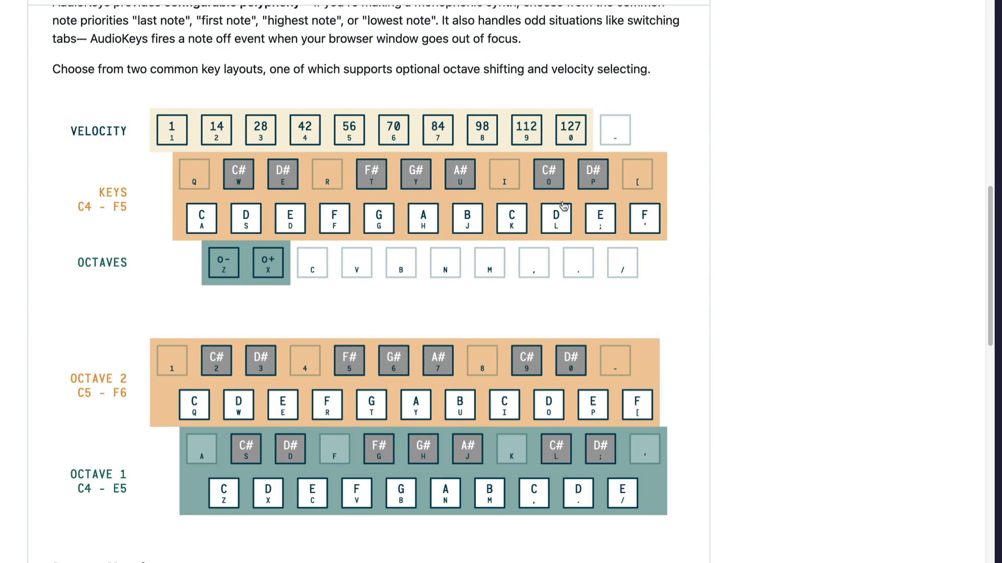
{"action": "mouse_move", "coordinate": [415, 267]}
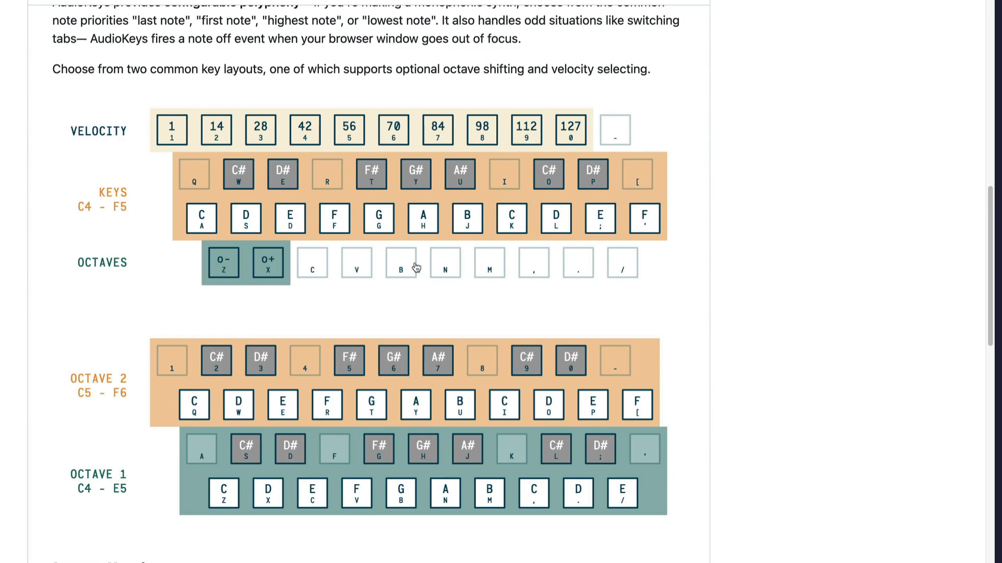
{"action": "mouse_move", "coordinate": [222, 263]}
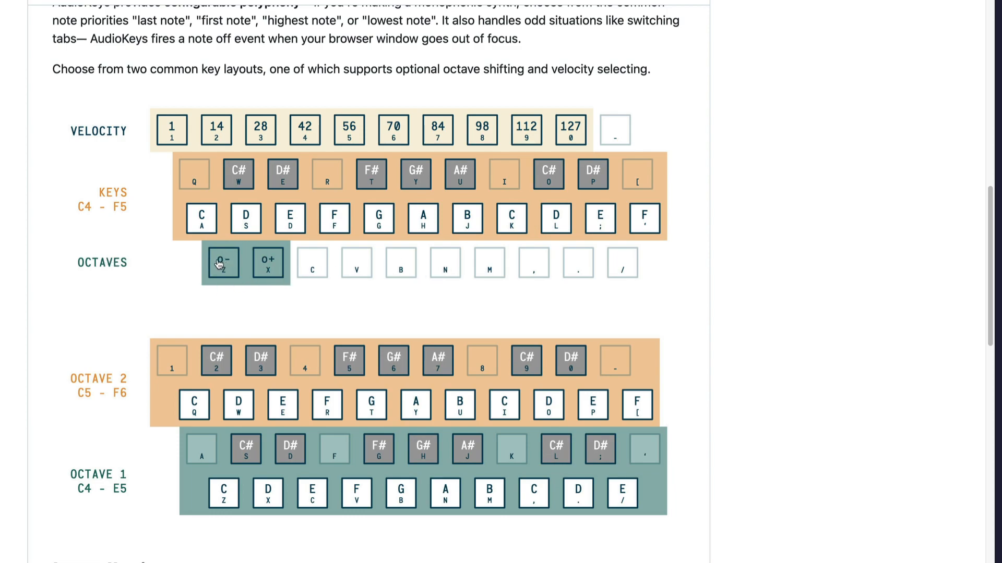
{"action": "mouse_move", "coordinate": [237, 277]}
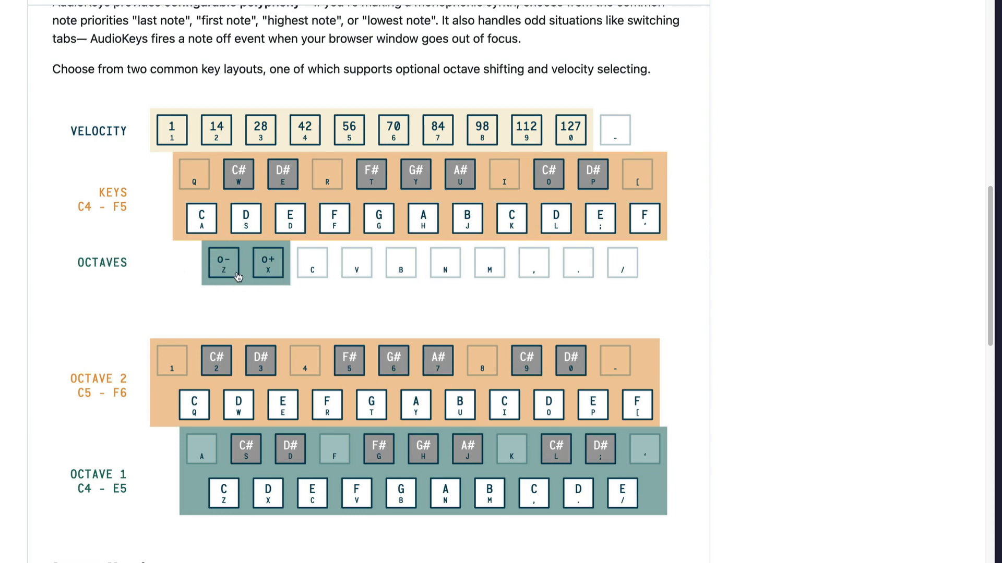
{"action": "mouse_move", "coordinate": [225, 268]}
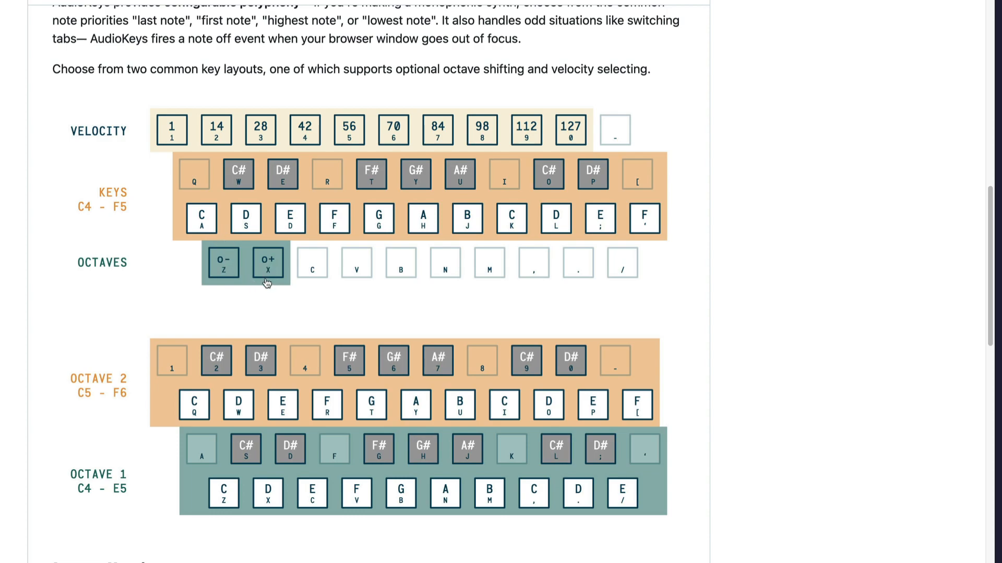
{"action": "mouse_move", "coordinate": [342, 143]}
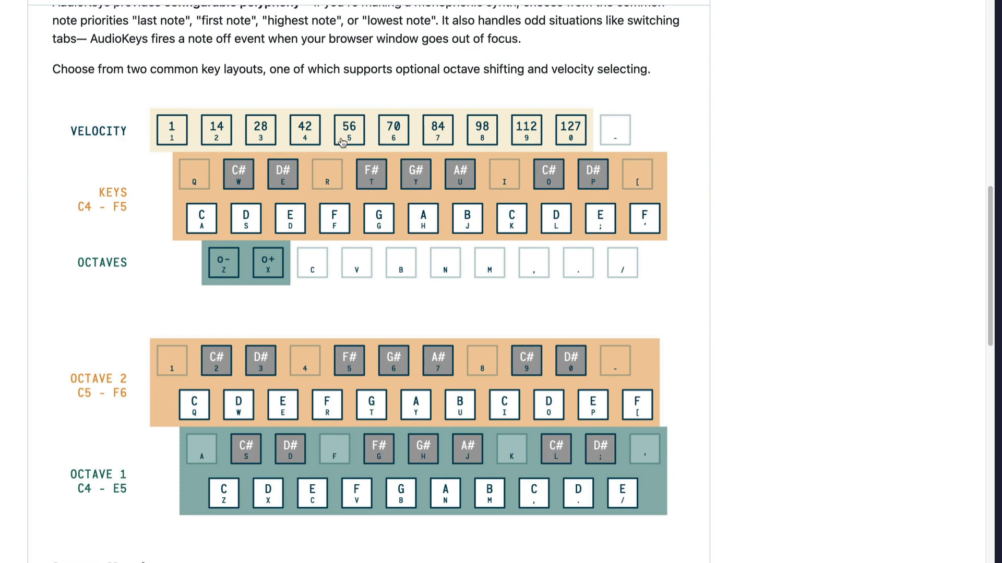
{"action": "mouse_move", "coordinate": [561, 139]}
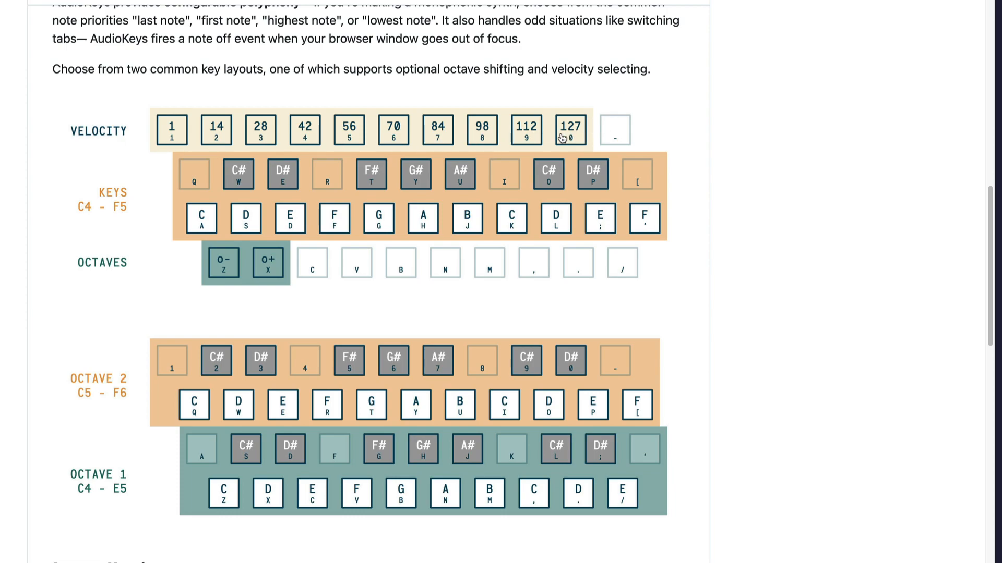
{"action": "mouse_move", "coordinate": [585, 138]}
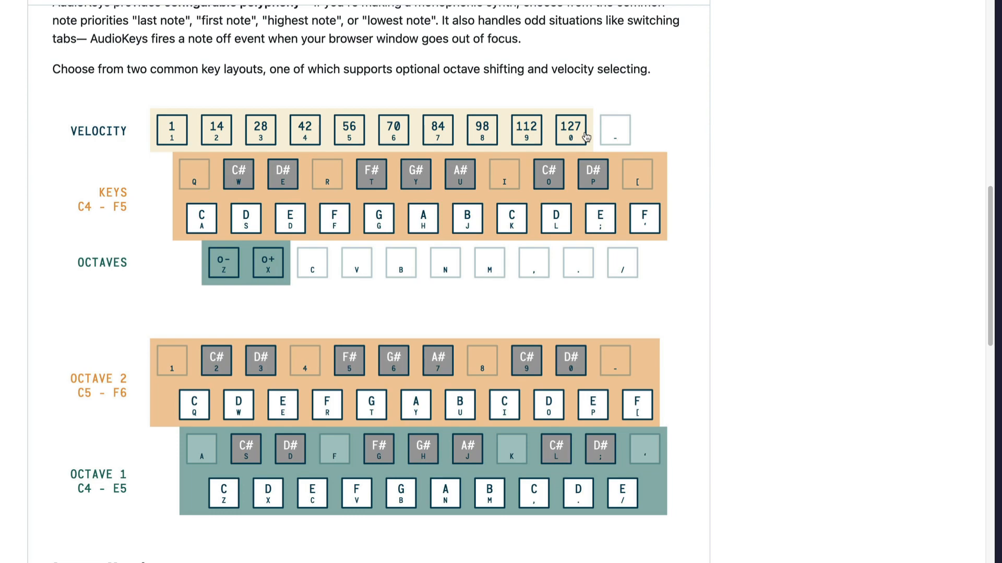
{"action": "mouse_move", "coordinate": [268, 505]}
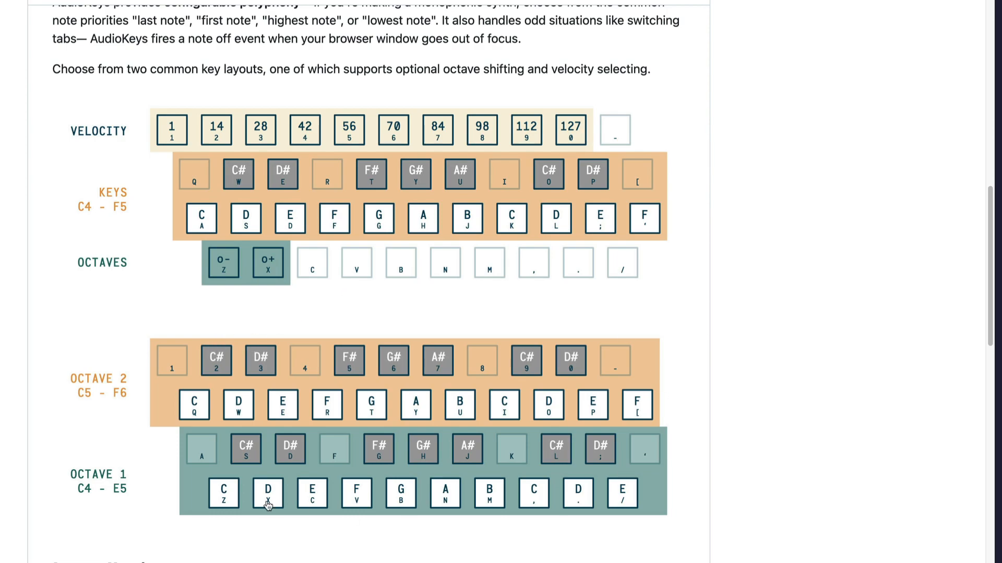
{"action": "mouse_move", "coordinate": [515, 464]}
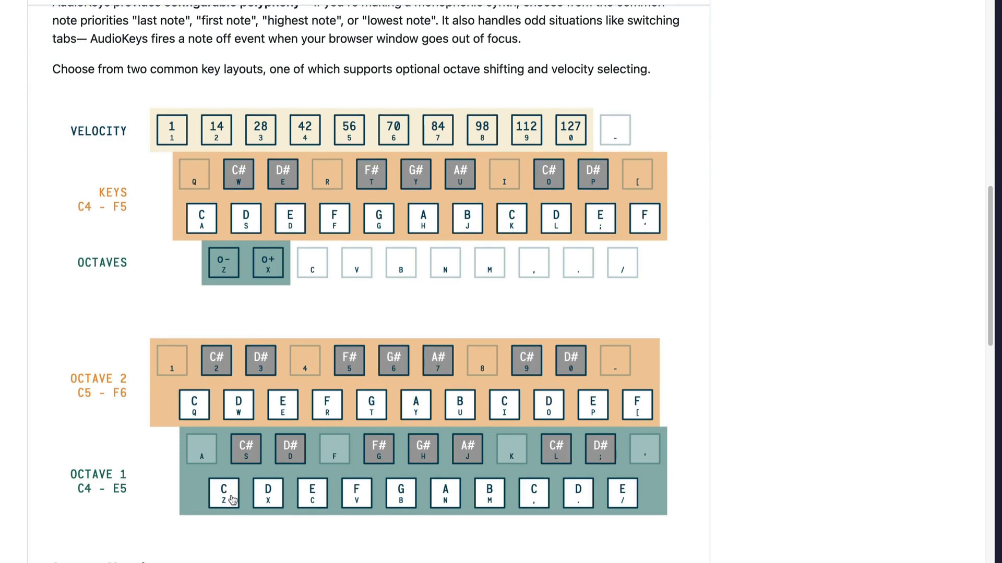
{"action": "mouse_move", "coordinate": [195, 412]}
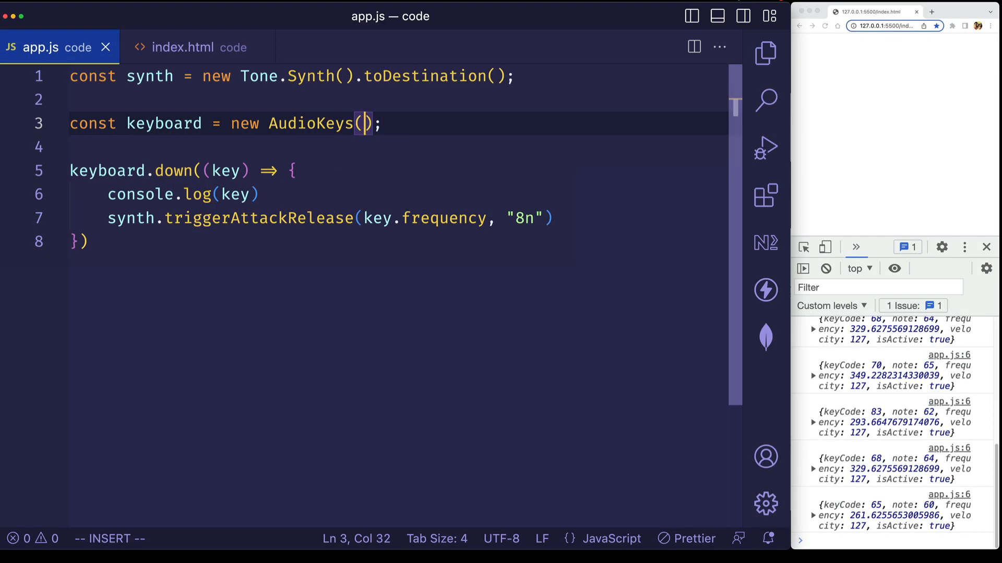
- Pass { rows: 1, } as the options object to the AudioKeys constructor
{"action": "type", "text": "{"}
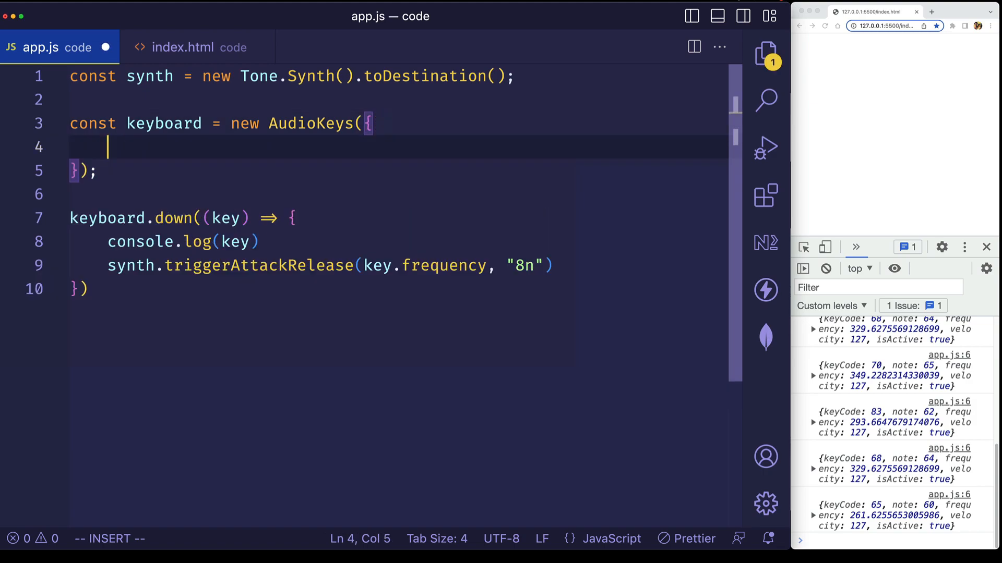
{"action": "type", "text": "rows"}
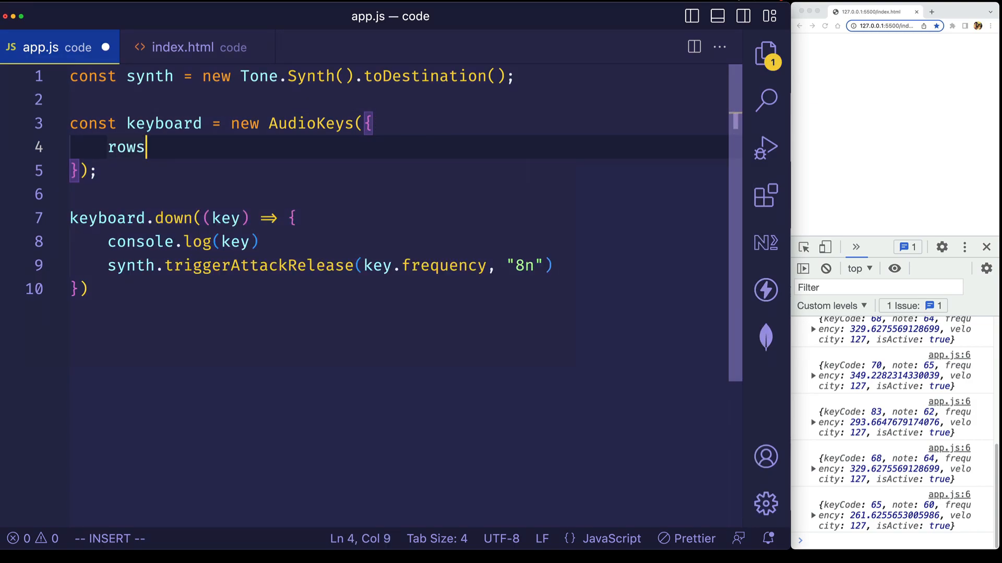
{"action": "type", "text": ": 1,"}
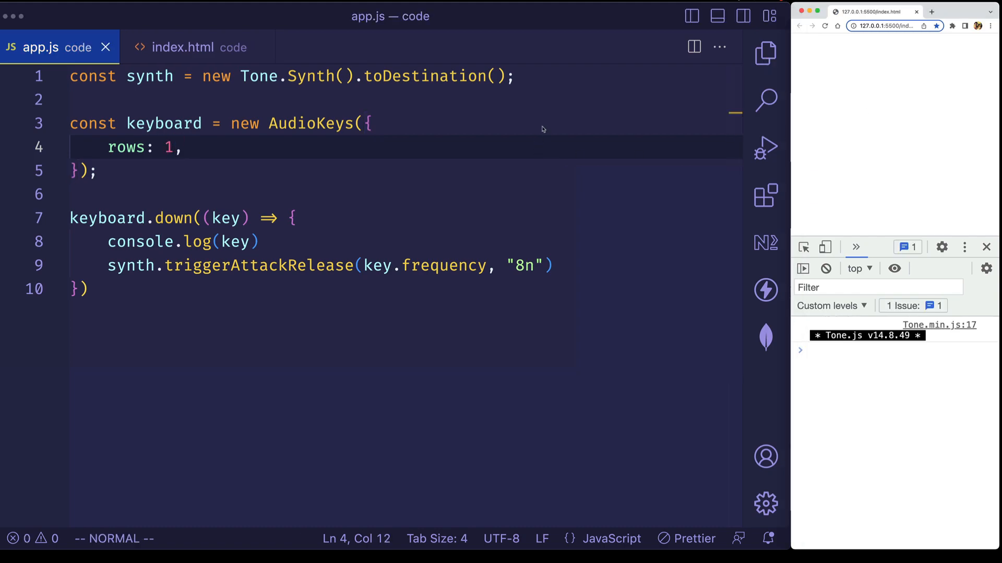
{"action": "mouse_move", "coordinate": [898, 140]}
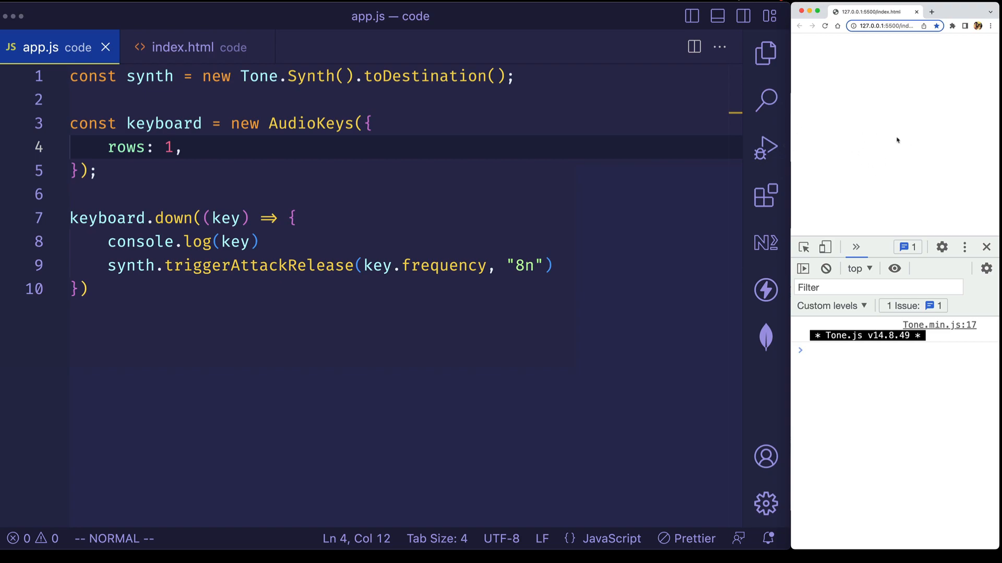
{"action": "mouse_move", "coordinate": [900, 141]}
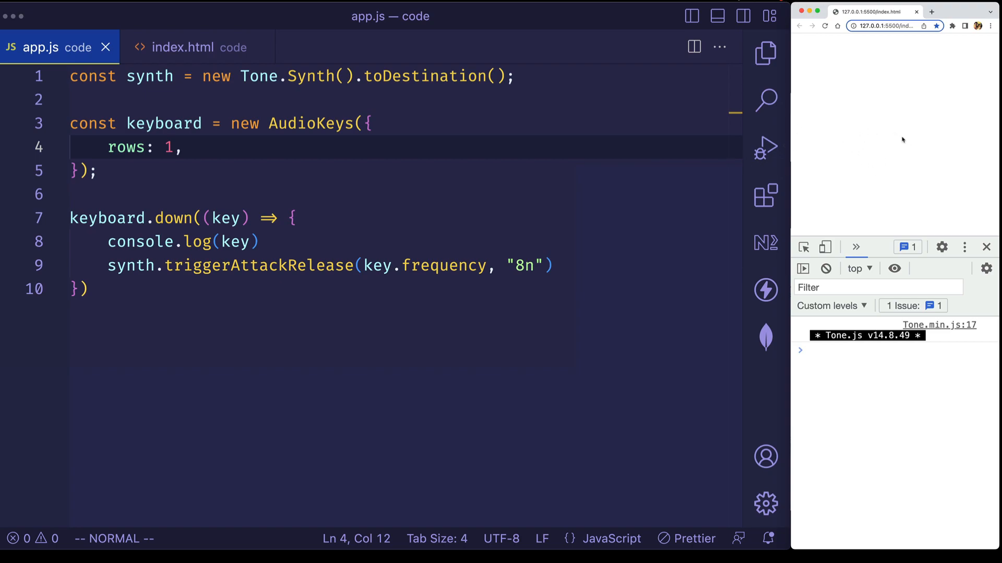